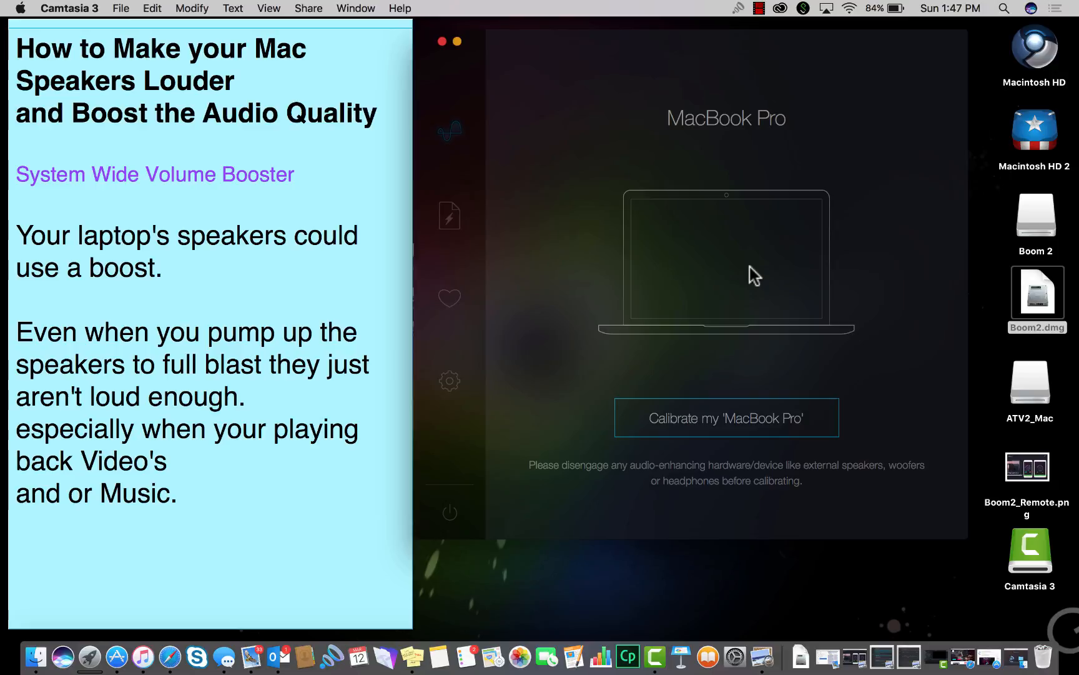
{"action": "mouse_move", "coordinate": [341, 293]}
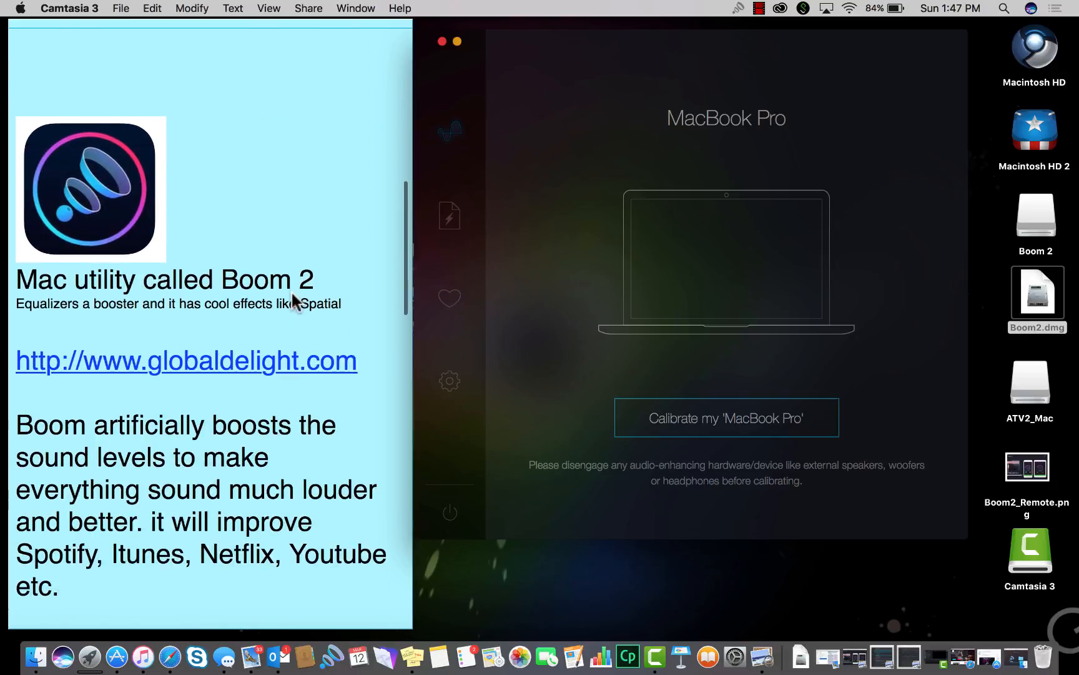
Scroll through the TextEdit notes covering Boom 2's website, features and pricing.
{"action": "scroll", "scroll_direction": "down", "scroll_amount": 3}
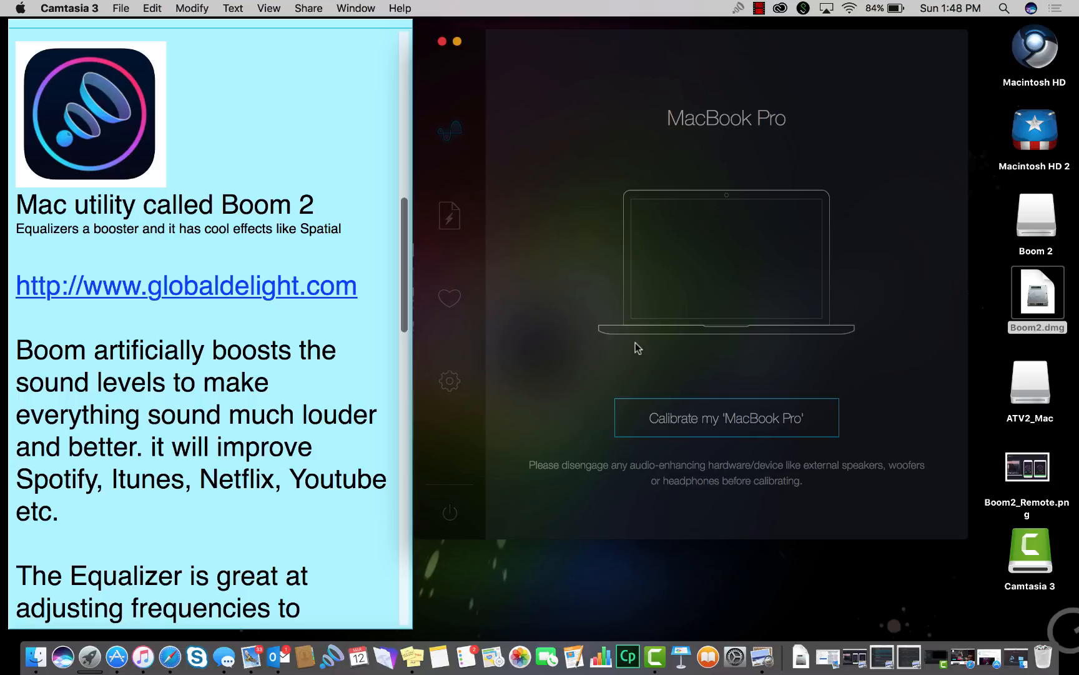
{"action": "mouse_move", "coordinate": [390, 464]}
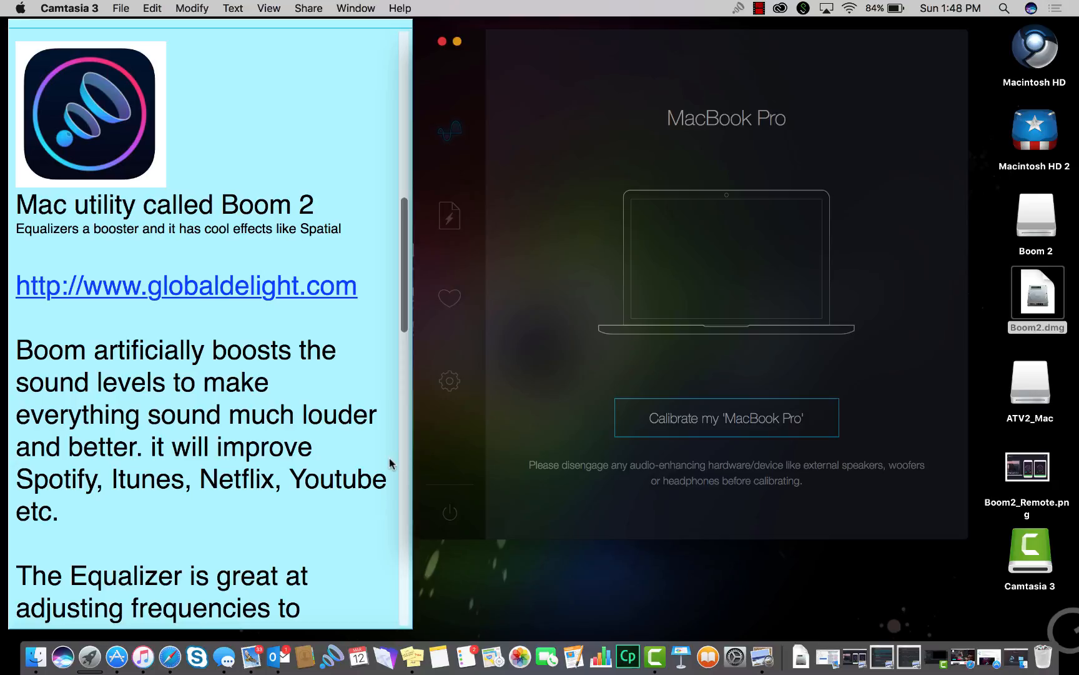
{"action": "scroll", "scroll_direction": "down", "scroll_amount": 3}
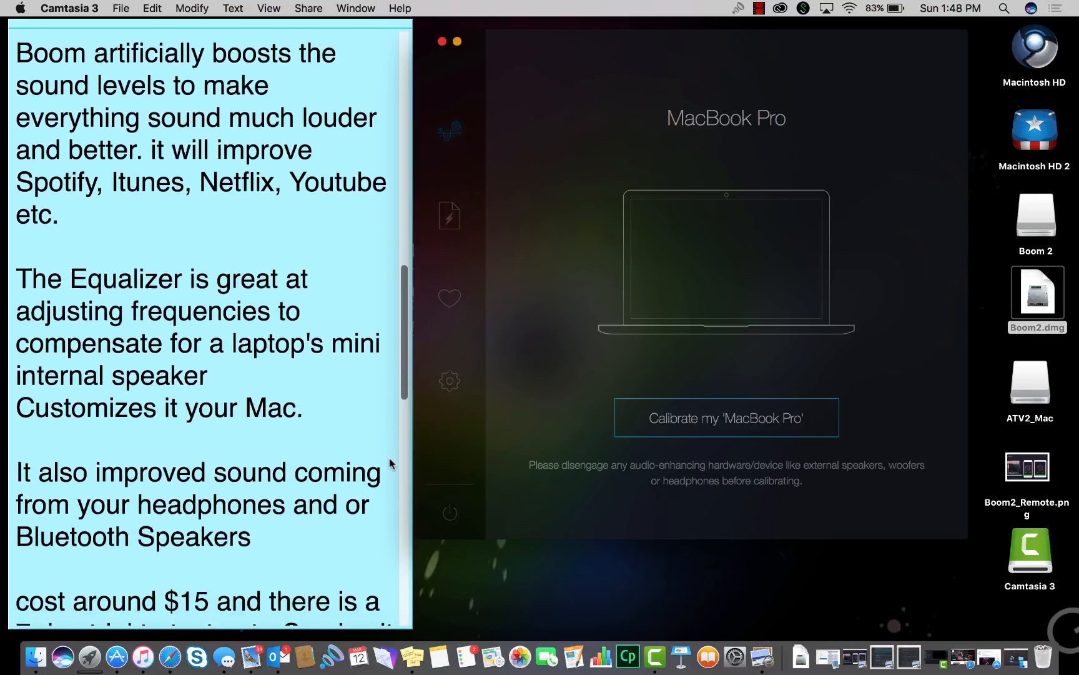
{"action": "scroll", "scroll_direction": "down", "scroll_amount": 3}
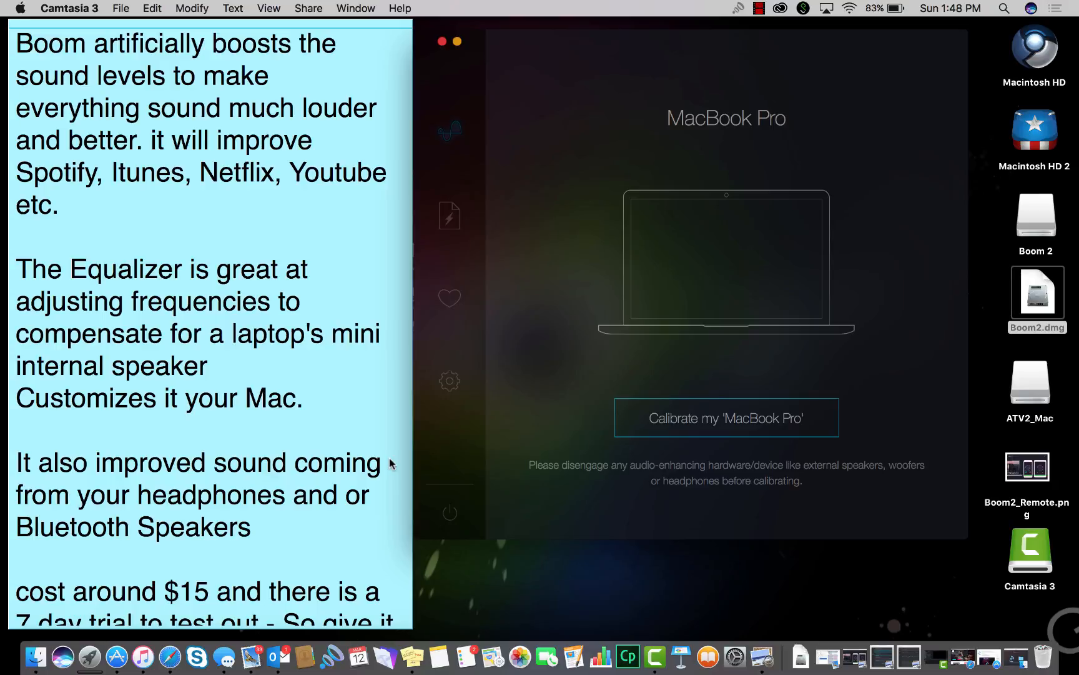
{"action": "scroll", "scroll_direction": "down", "scroll_amount": 3}
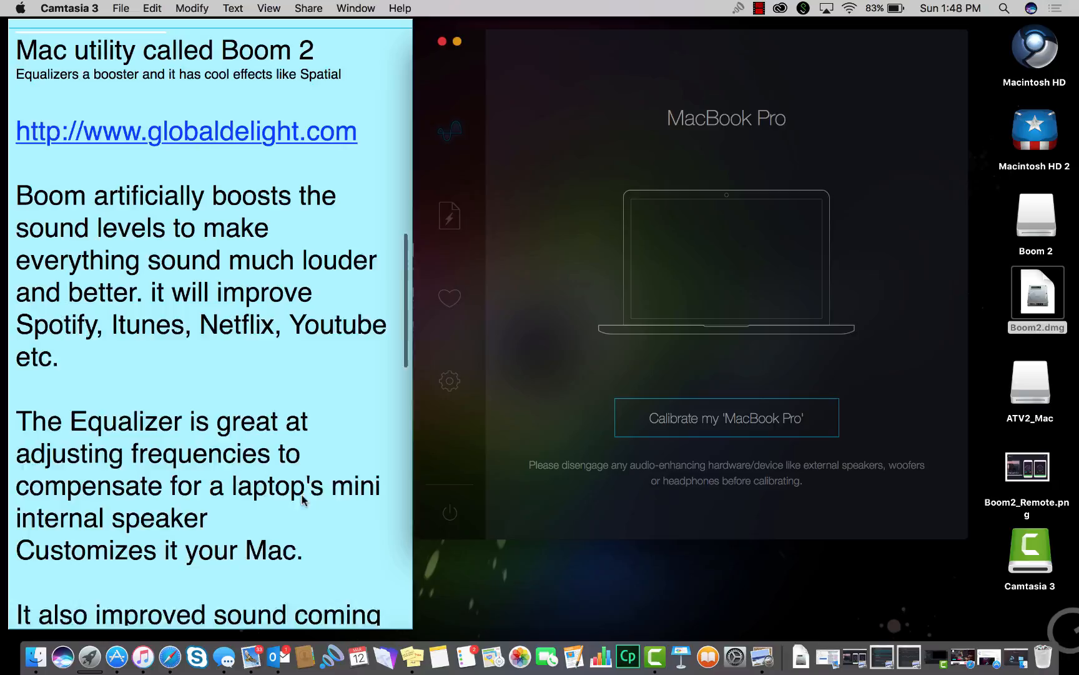
{"action": "scroll", "scroll_direction": "down", "scroll_amount": 3}
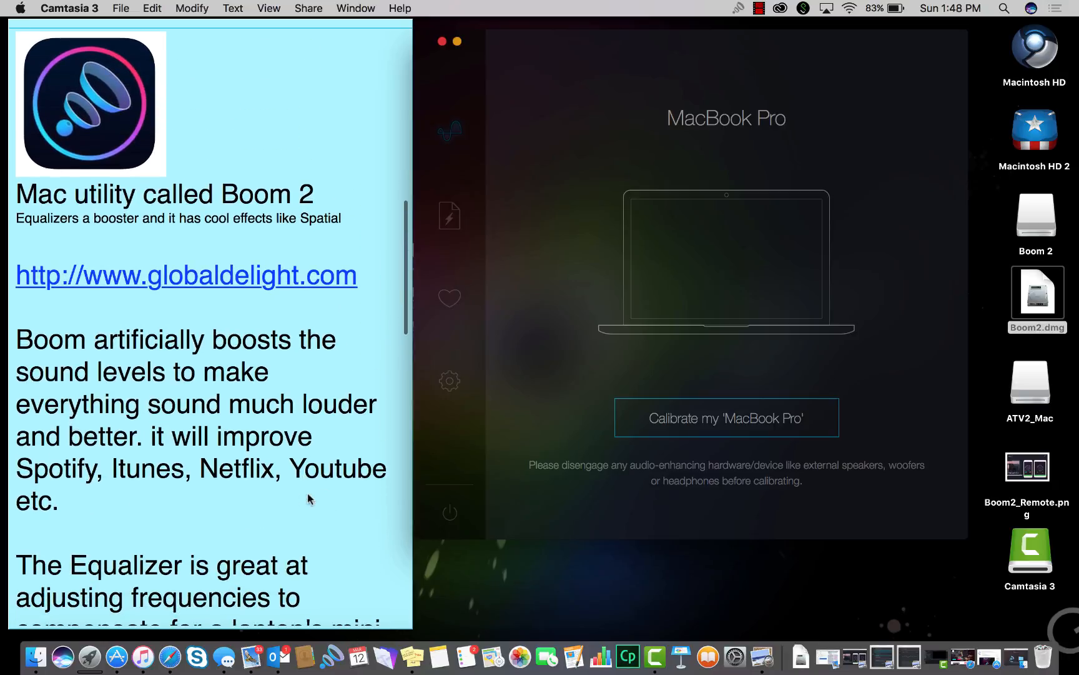
{"action": "mouse_move", "coordinate": [957, 592]}
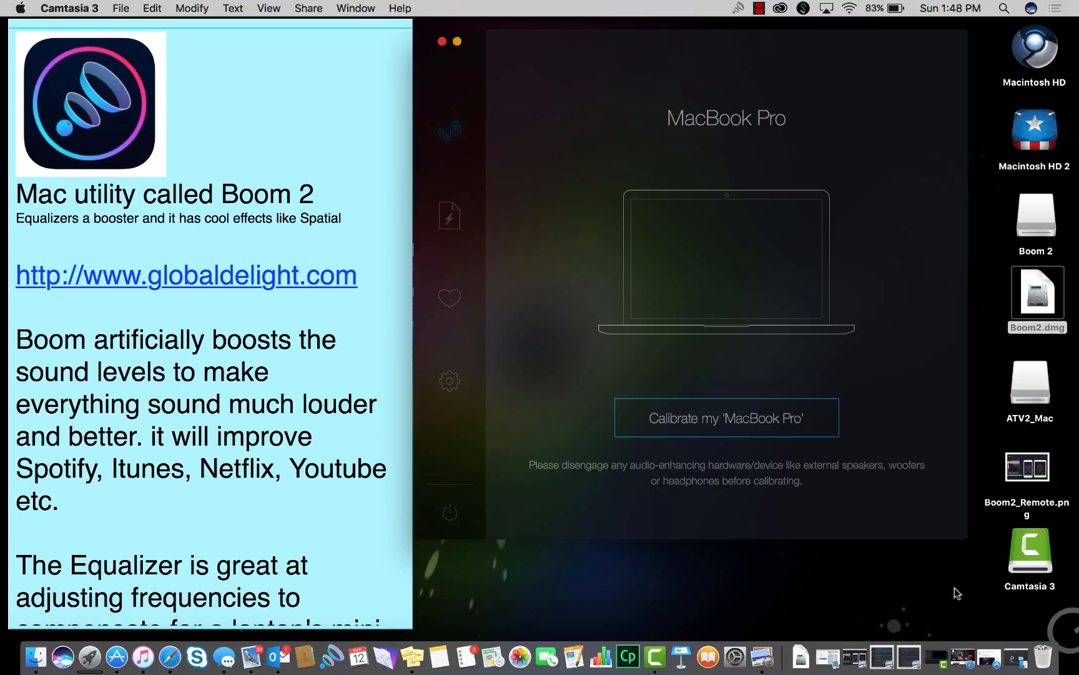
{"action": "mouse_move", "coordinate": [1018, 641]}
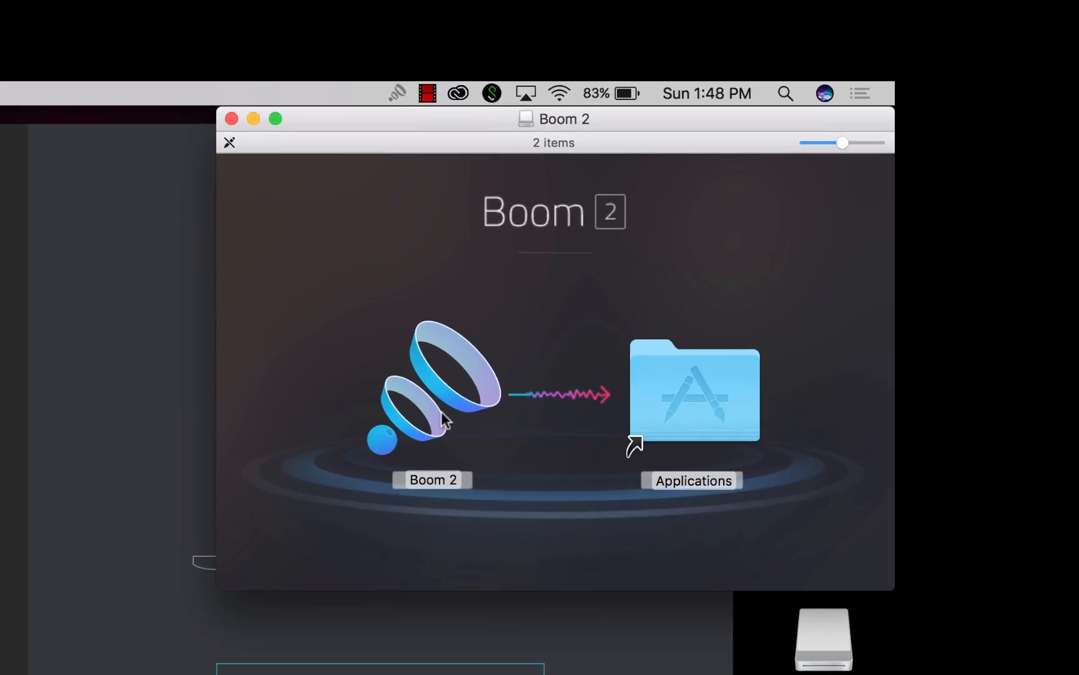
Select the Boom 2 app in the disk image, then close that Finder window.
{"action": "left_click", "coordinate": [434, 385]}
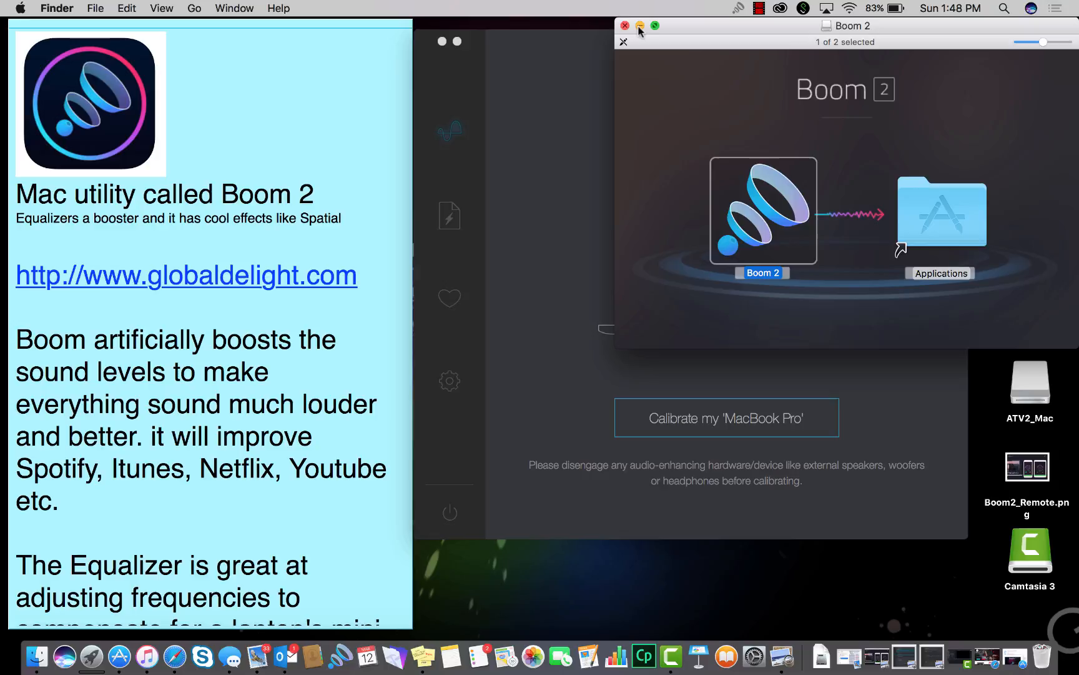
{"action": "left_click", "coordinate": [626, 26]}
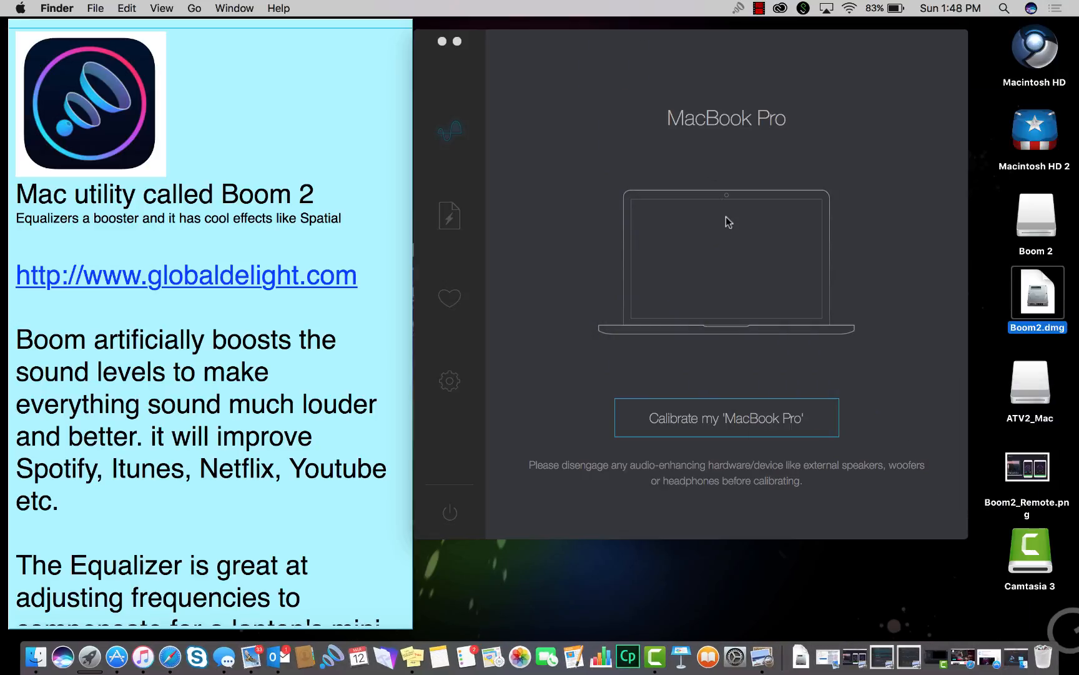
{"action": "mouse_move", "coordinate": [714, 356]}
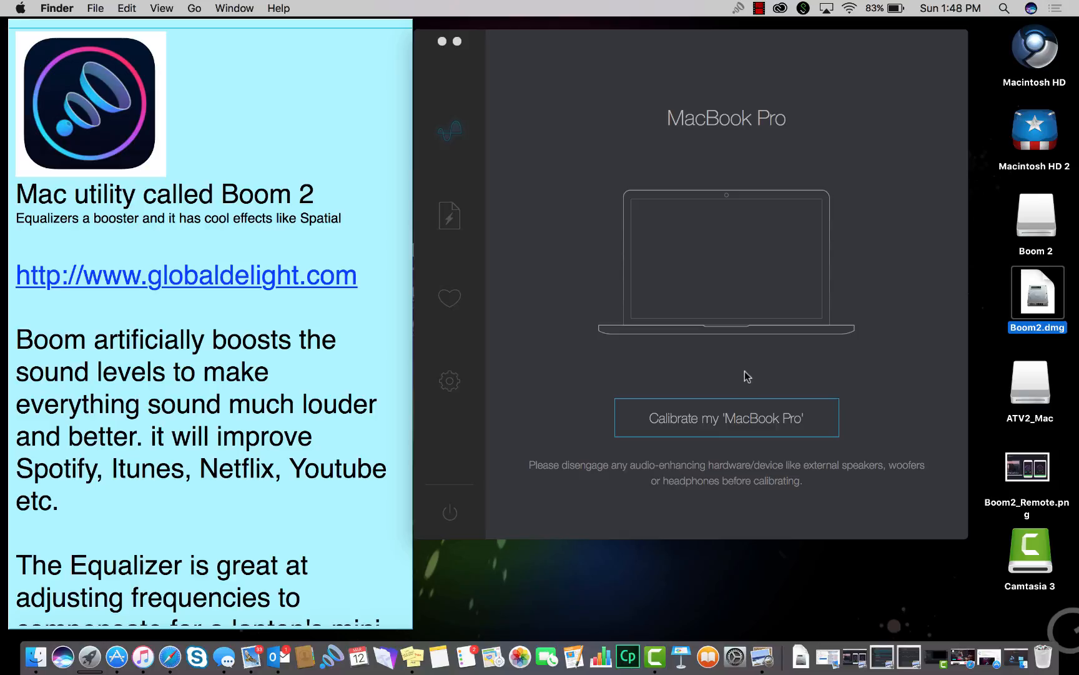
{"action": "mouse_move", "coordinate": [748, 89]}
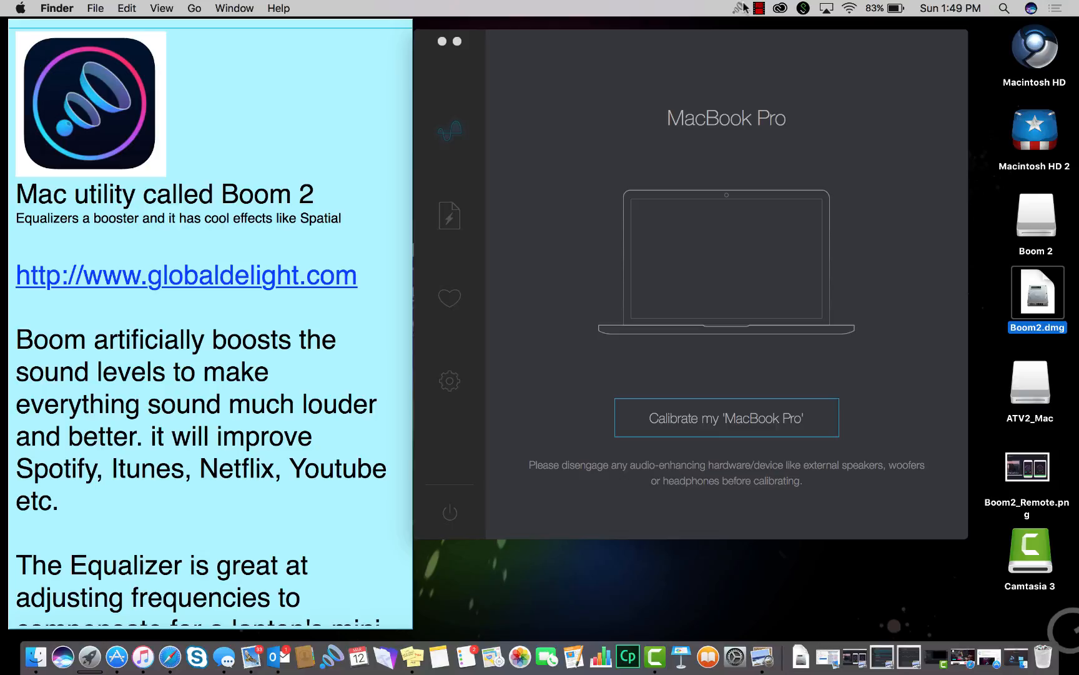
{"action": "mouse_move", "coordinate": [768, 289]}
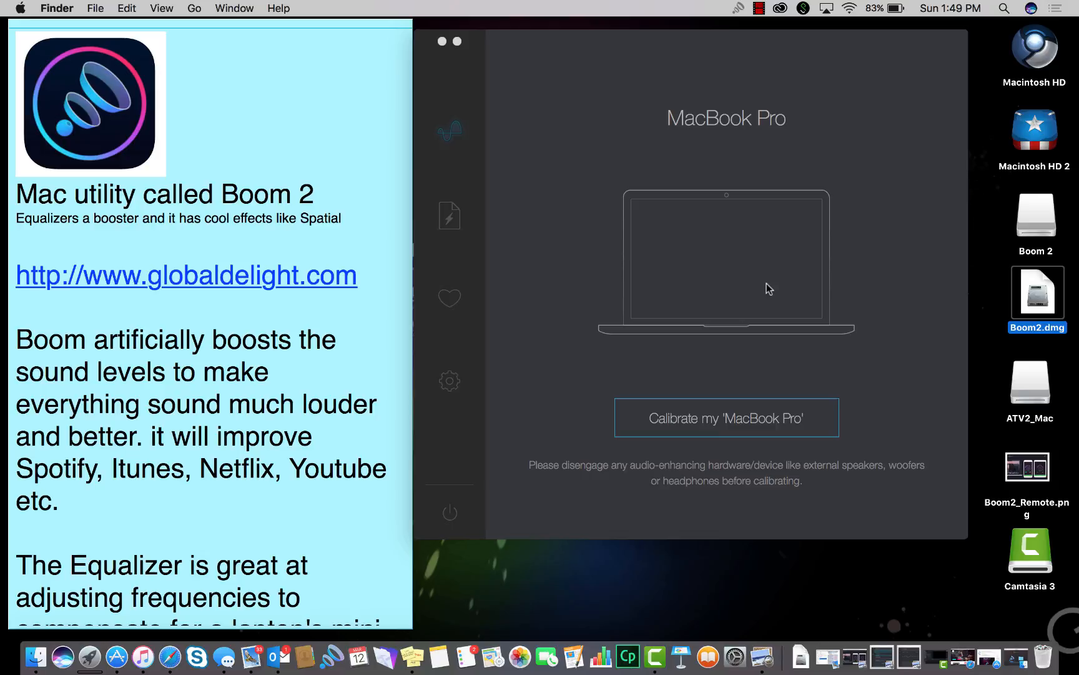
{"action": "mouse_move", "coordinate": [755, 338]}
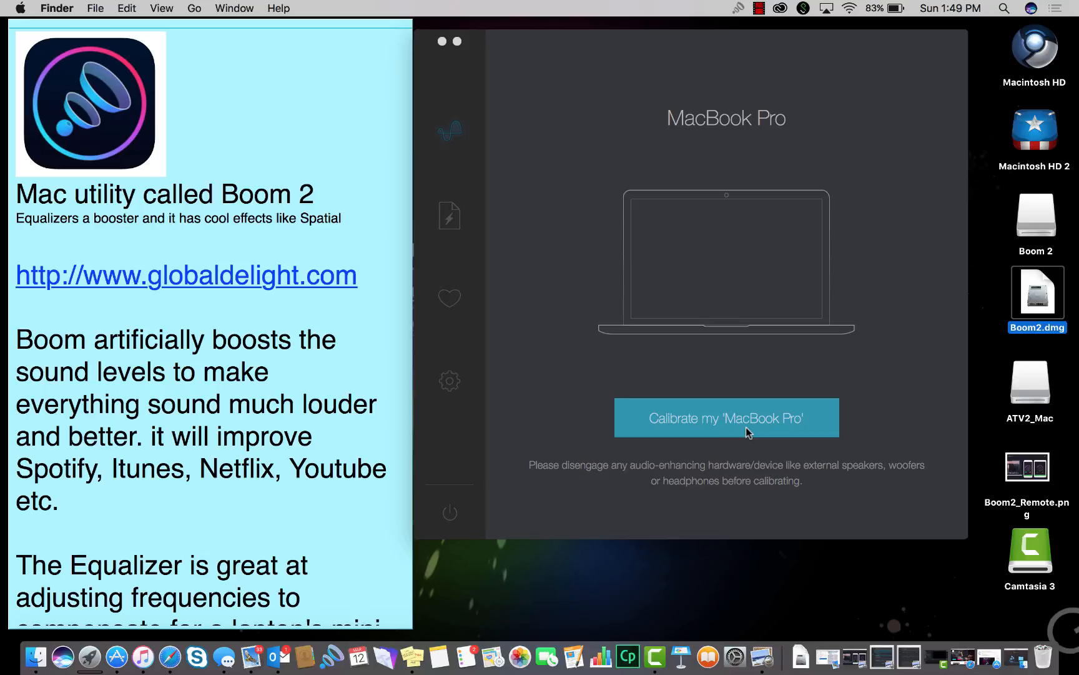
{"action": "mouse_move", "coordinate": [749, 421]}
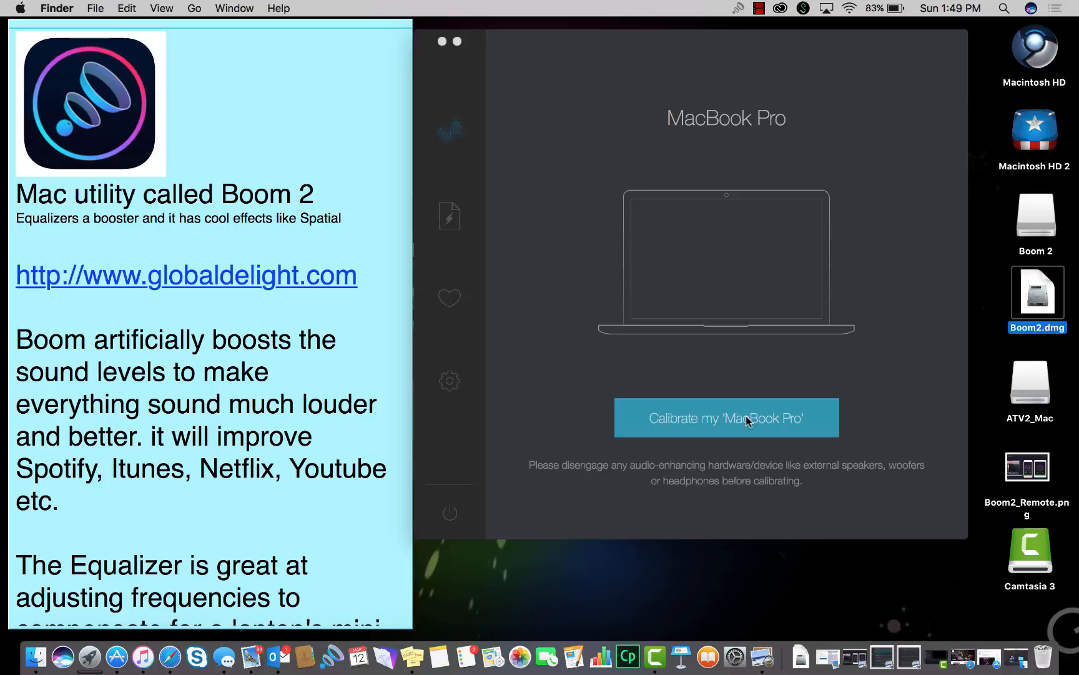
Start 'Calibrate my MacBook Pro' in Boom 2, reaching calibration step 1 of 3.
{"action": "left_click", "coordinate": [726, 417]}
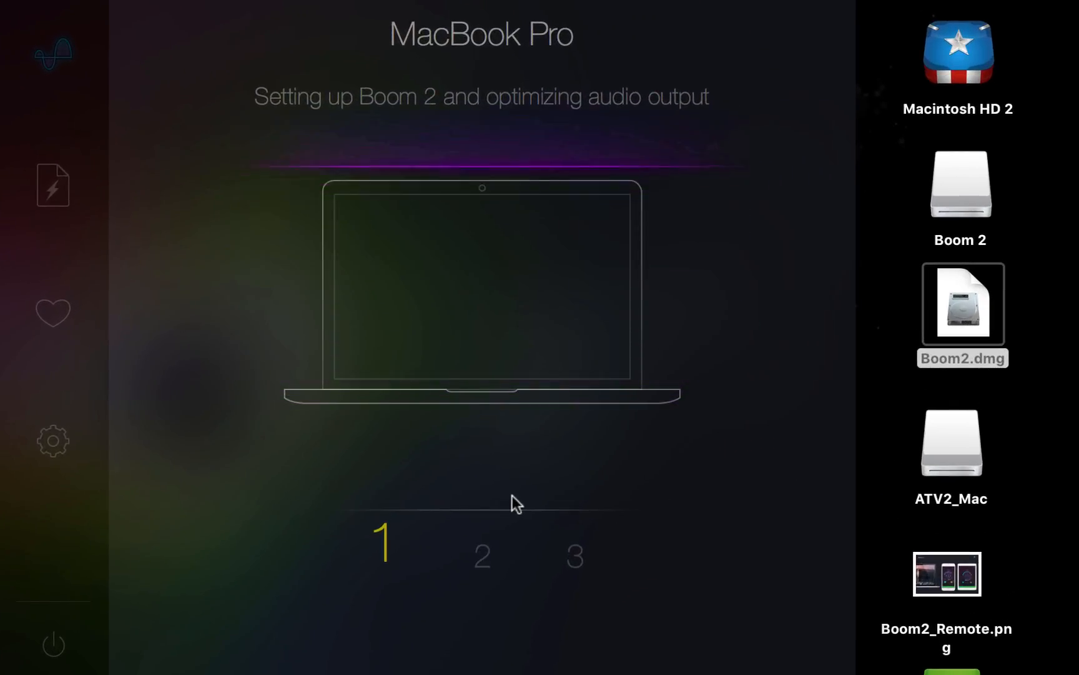
Advance the calibration wizard through step 2 to step 3 and drag in the boost level.
{"action": "left_click", "coordinate": [481, 540]}
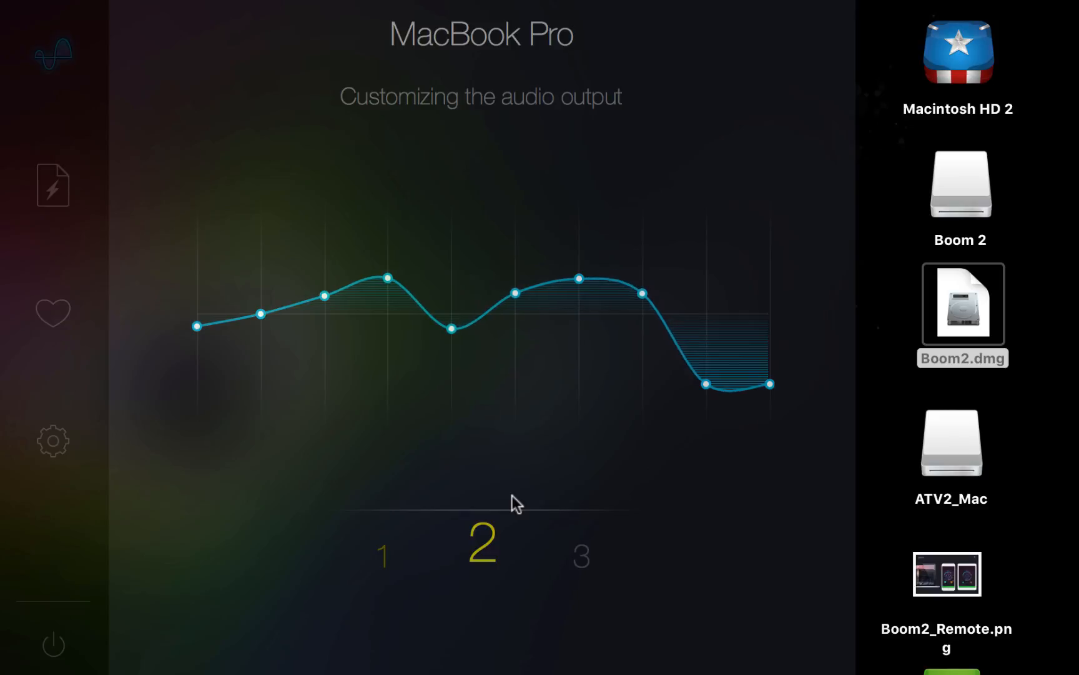
{"action": "left_click", "coordinate": [581, 554]}
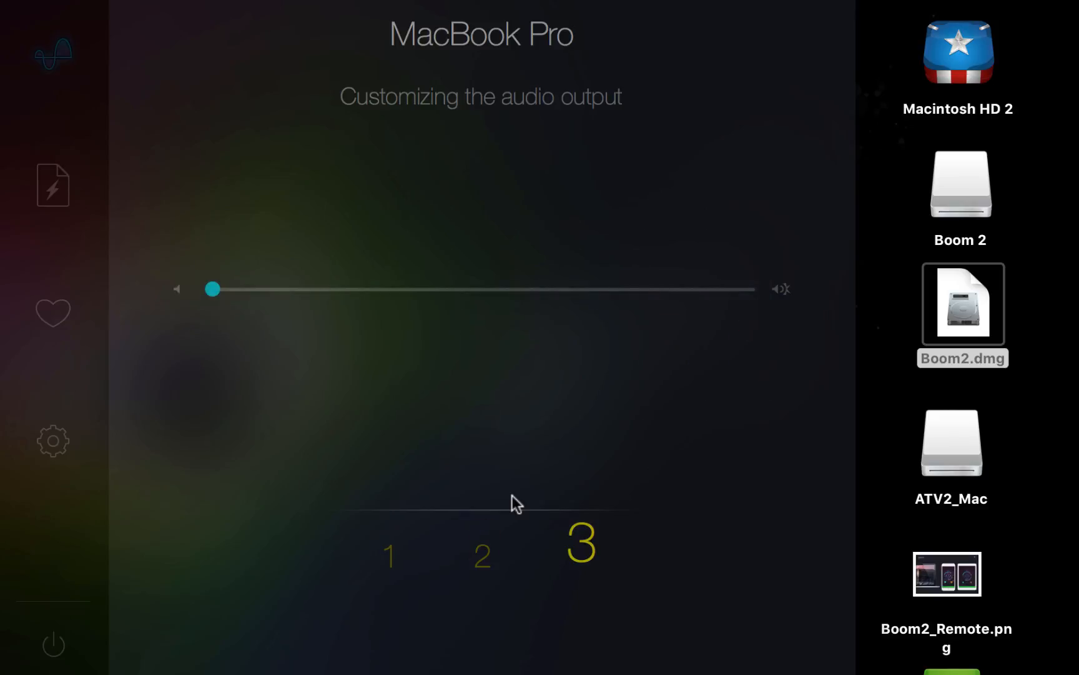
{"action": "left_click_drag", "start_coordinate": [213, 289], "coordinate": [484, 289]}
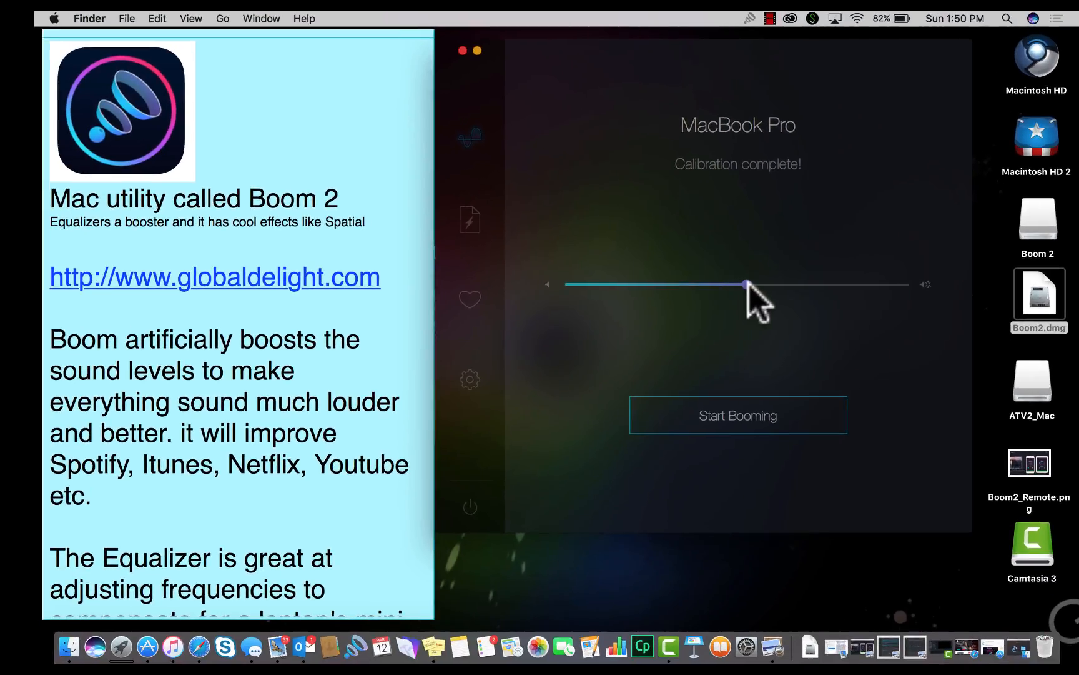
Drag the calibration volume slider fully right to maximum boost.
{"action": "left_click_drag", "start_coordinate": [747, 284], "coordinate": [906, 283]}
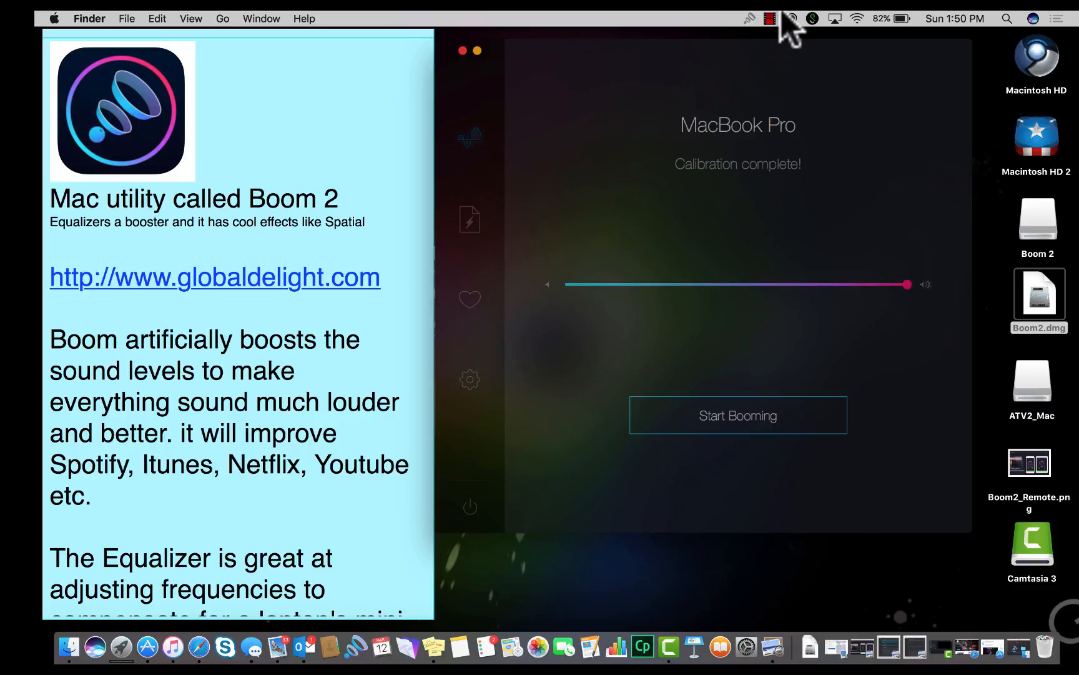
{"action": "mouse_move", "coordinate": [750, 409]}
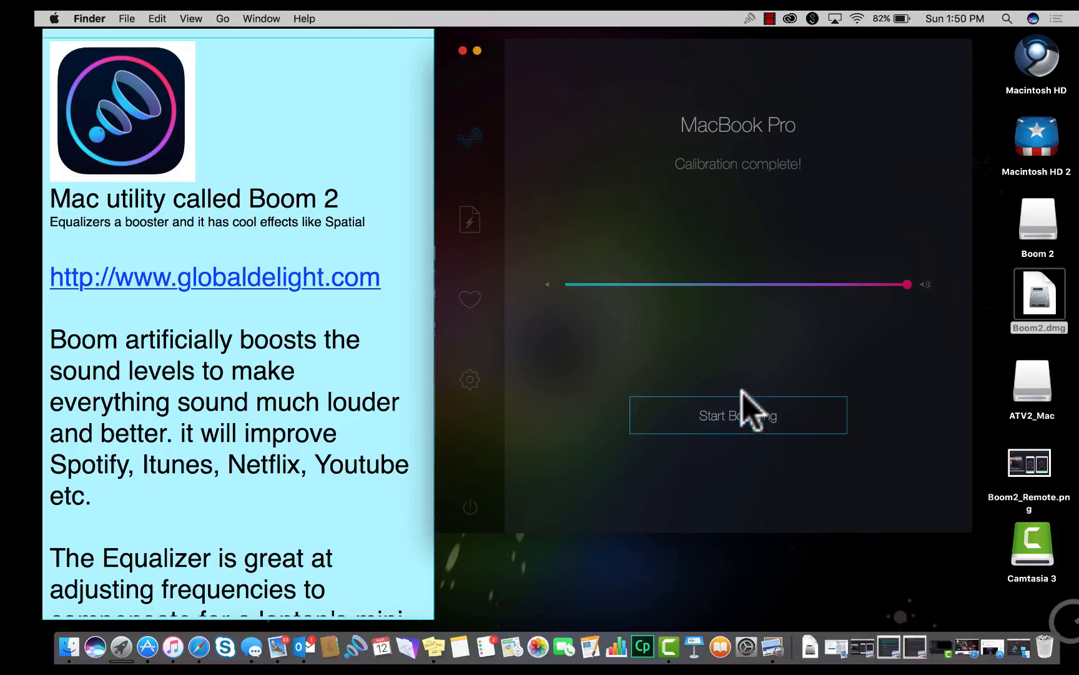
Click Start Booming and set Boom Volume slightly below full from the menu-bar slider.
{"action": "left_click", "coordinate": [738, 415]}
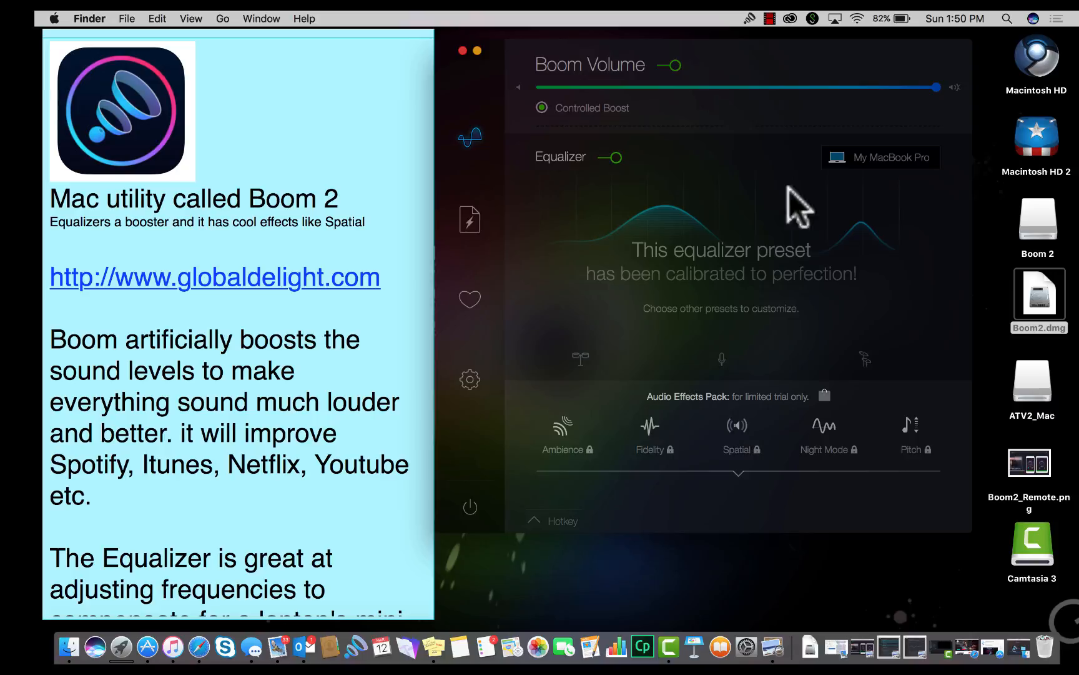
{"action": "mouse_move", "coordinate": [756, 38]}
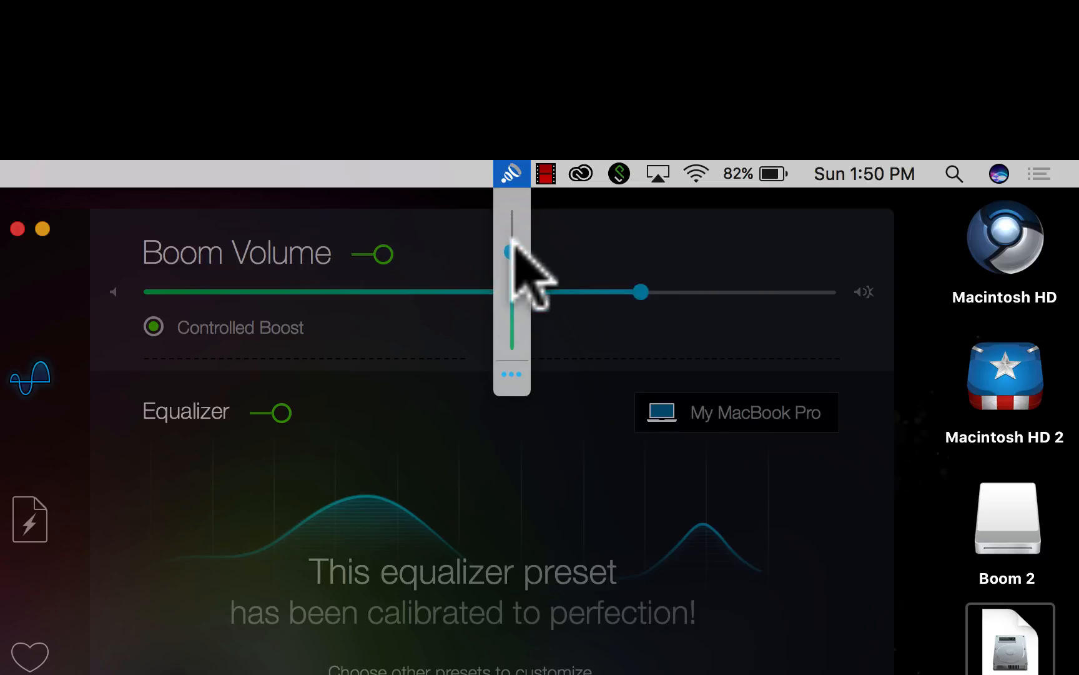
{"action": "left_click_drag", "start_coordinate": [640, 292], "coordinate": [730, 292]}
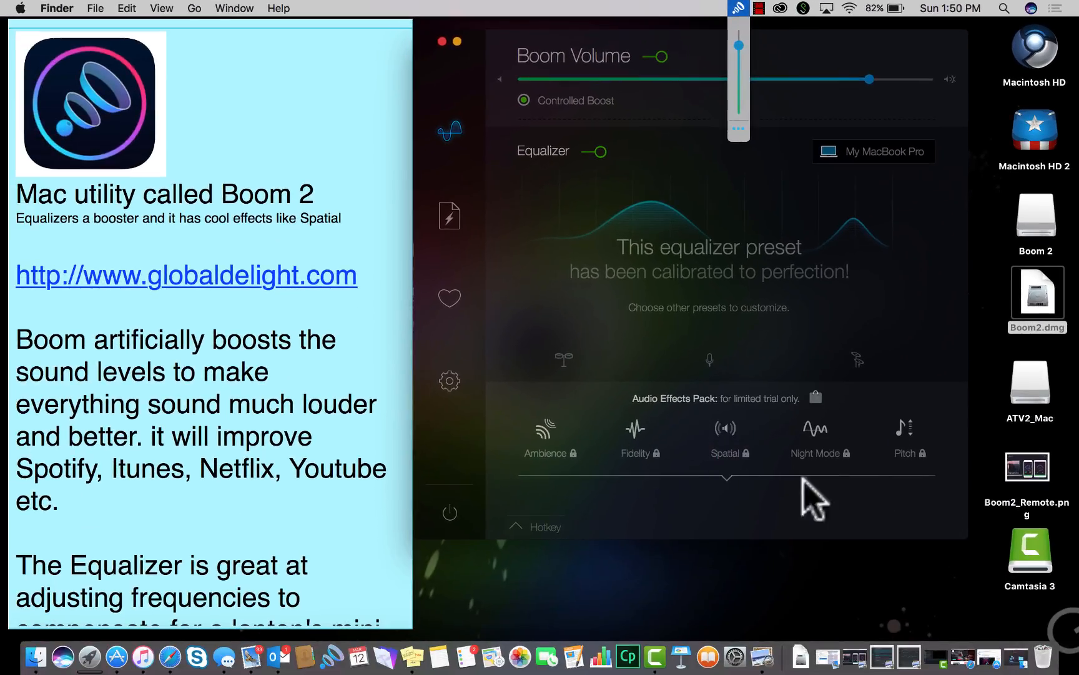
{"action": "mouse_move", "coordinate": [898, 499]}
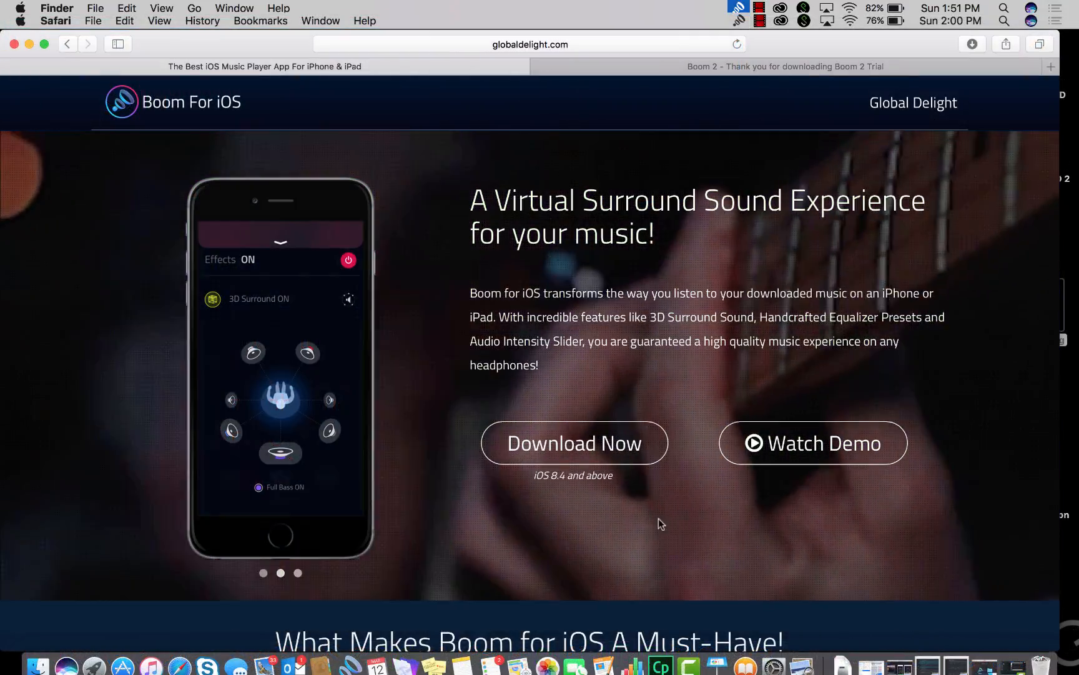
Follow Download Now to the free Boom iOS app's iTunes Preview page and browse it.
{"action": "left_click", "coordinate": [573, 442]}
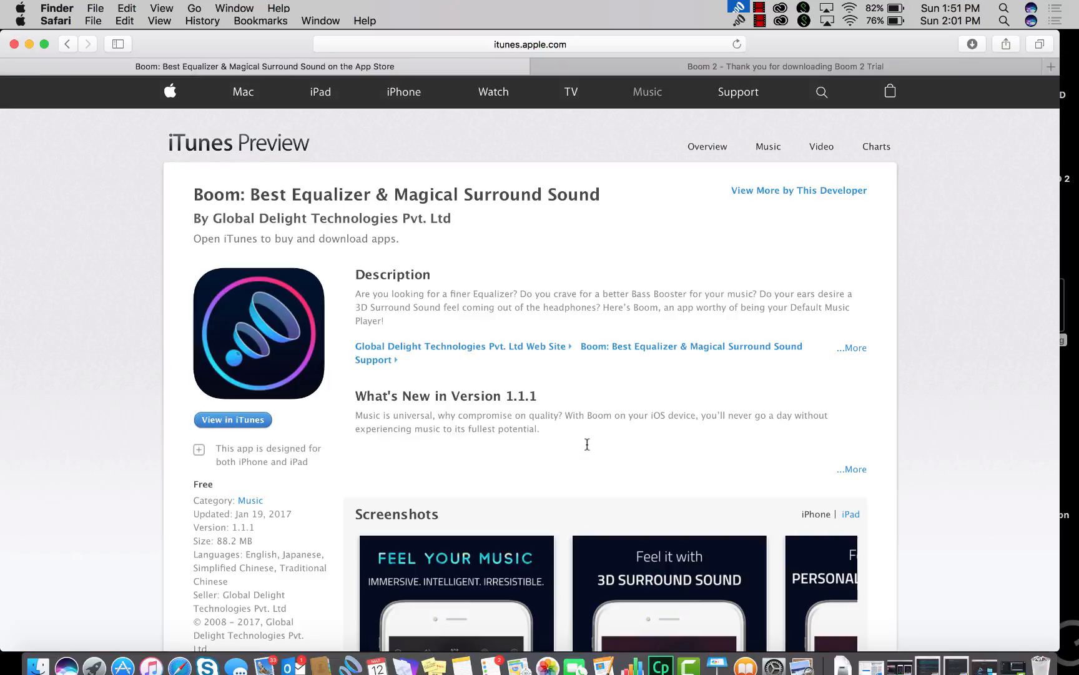
{"action": "scroll", "scroll_direction": "down", "scroll_amount": 3}
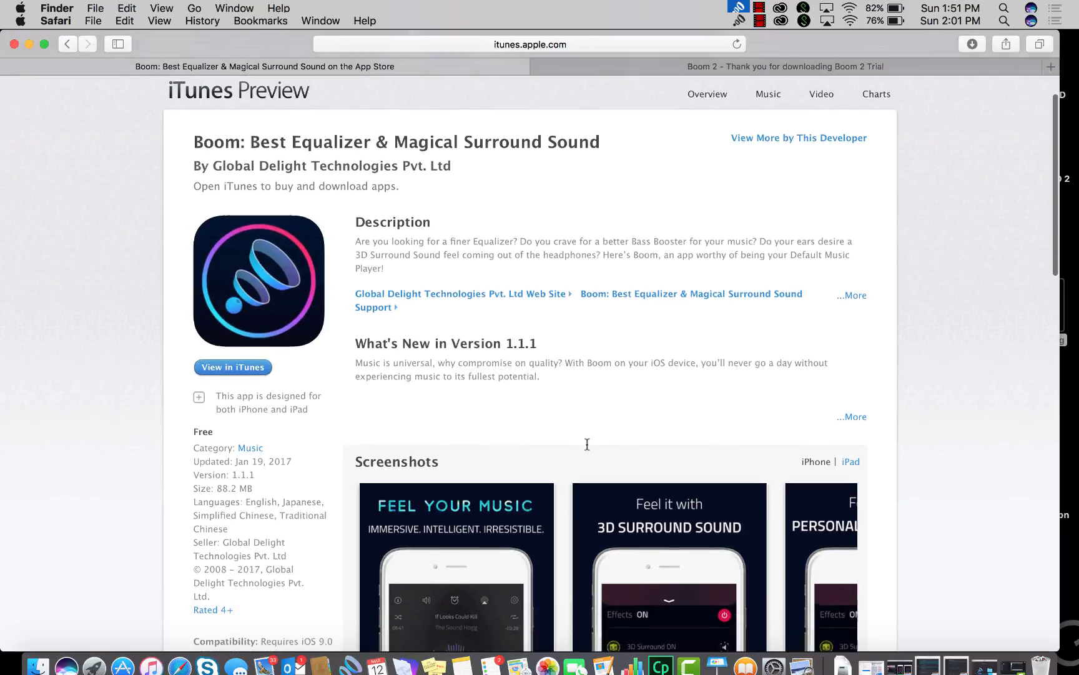
{"action": "scroll", "scroll_direction": "down", "scroll_amount": 3}
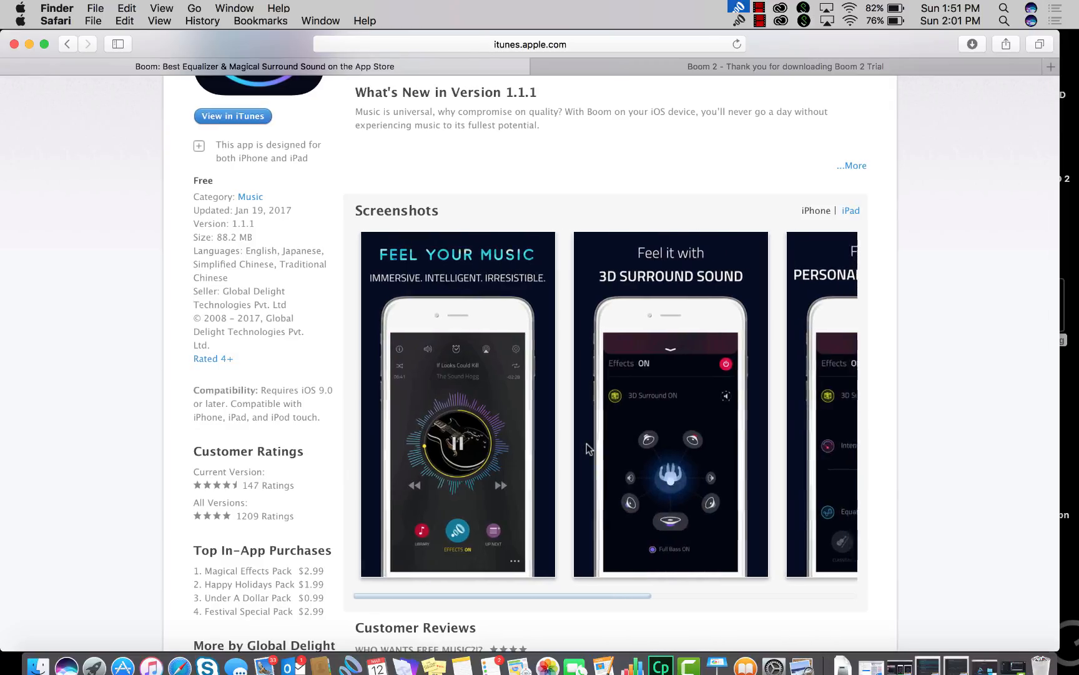
{"action": "scroll", "scroll_direction": "up", "scroll_amount": 3}
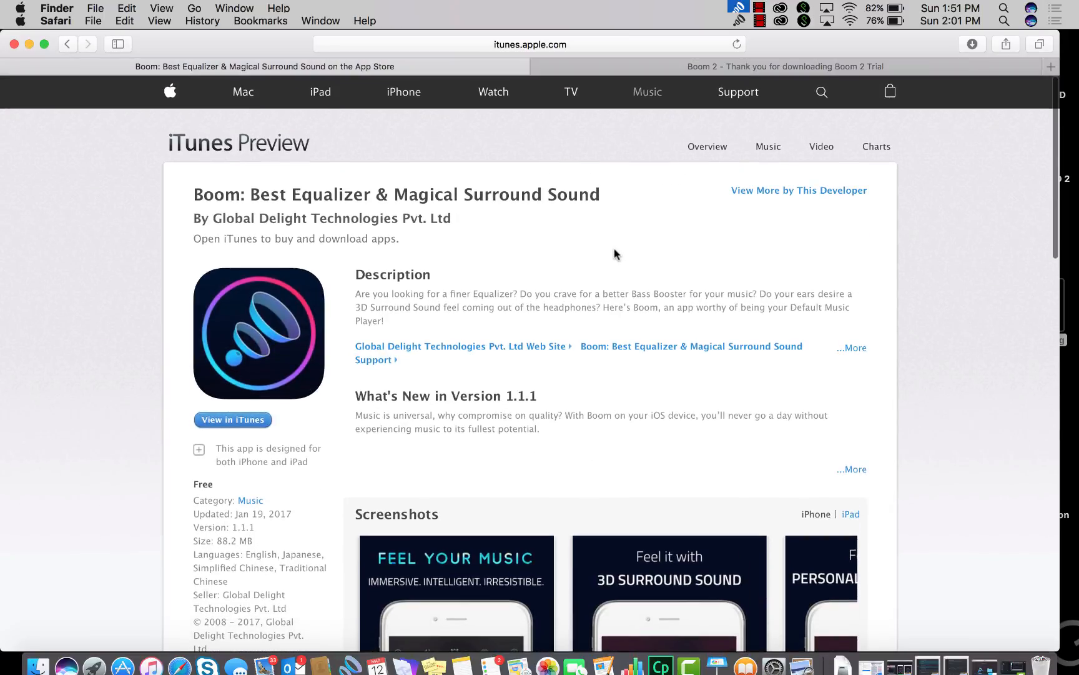
{"action": "mouse_move", "coordinate": [346, 423]}
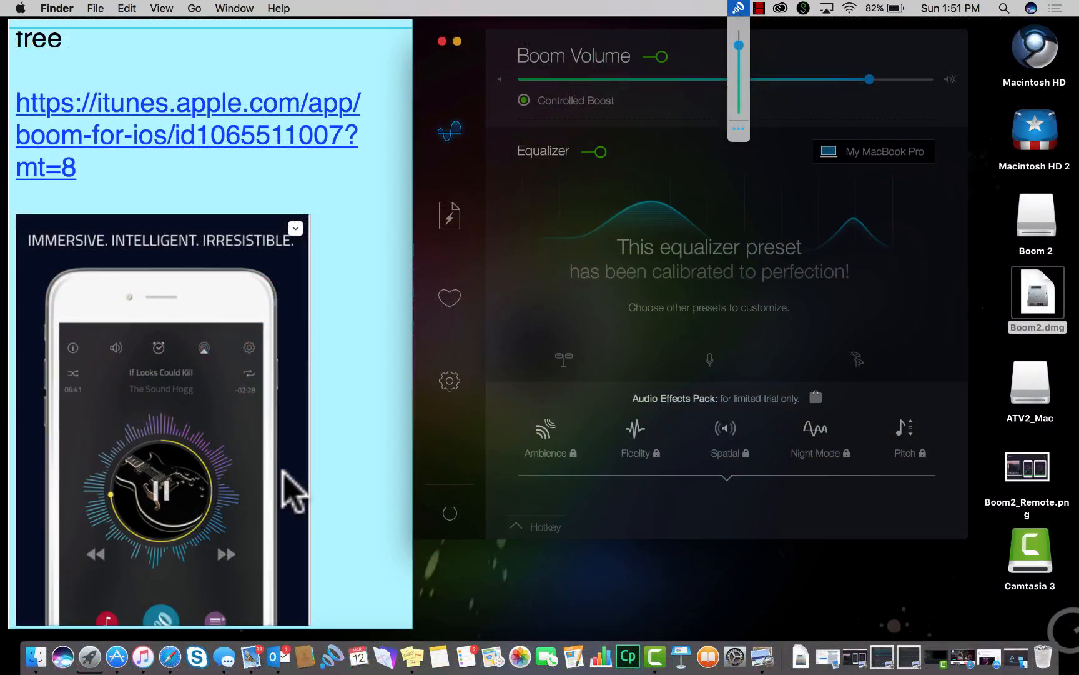
{"action": "mouse_move", "coordinate": [203, 464]}
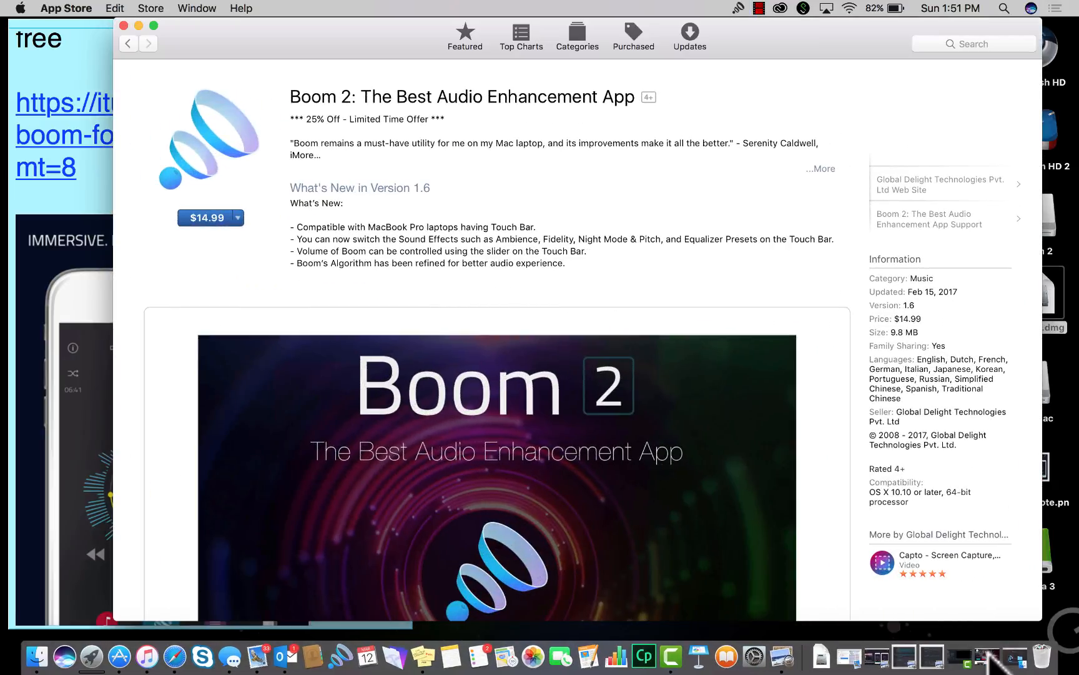
{"action": "mouse_move", "coordinate": [992, 655]}
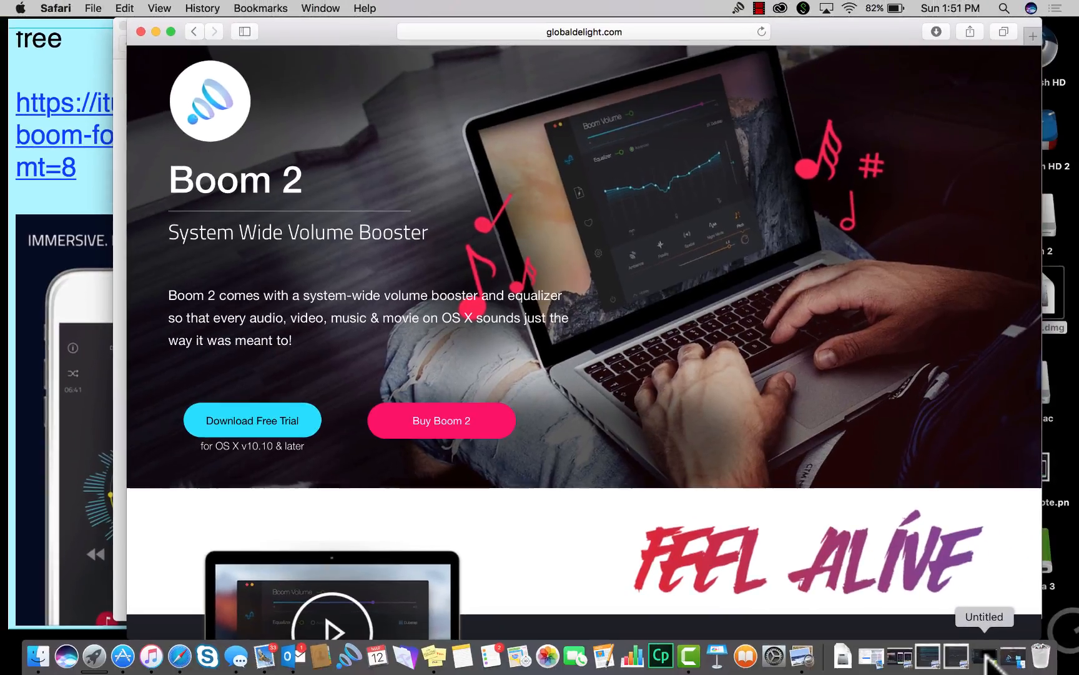
Scroll the Boom 2 page to audio effects, languages and VoiceOver compatibility.
{"action": "scroll", "scroll_direction": "down", "scroll_amount": 3}
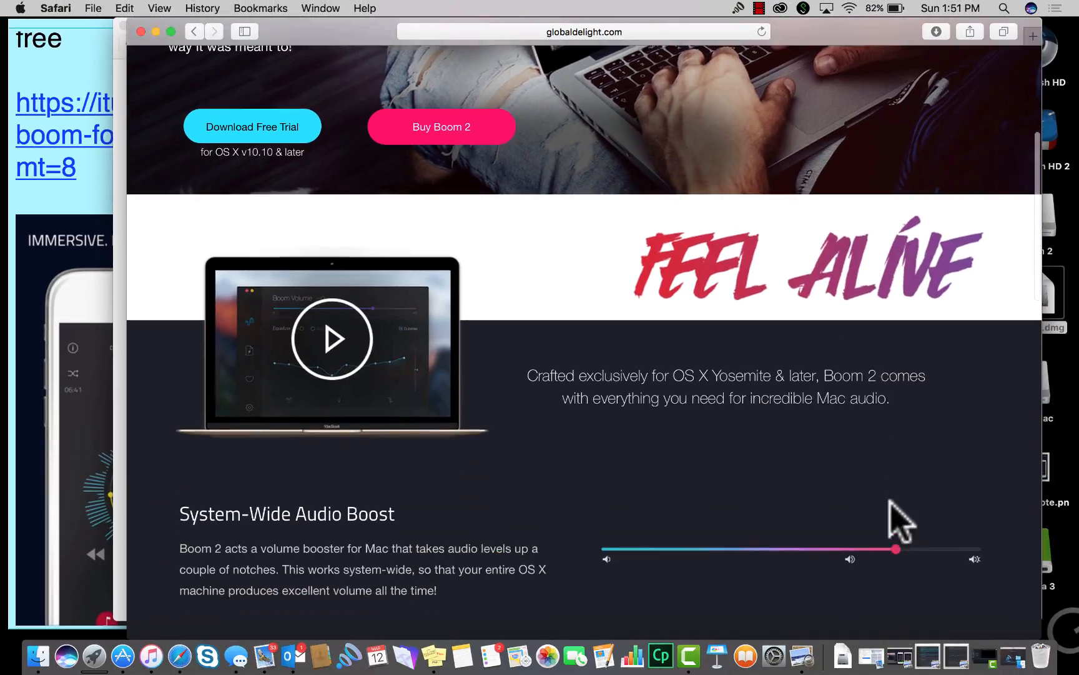
{"action": "scroll", "scroll_direction": "down", "scroll_amount": 3}
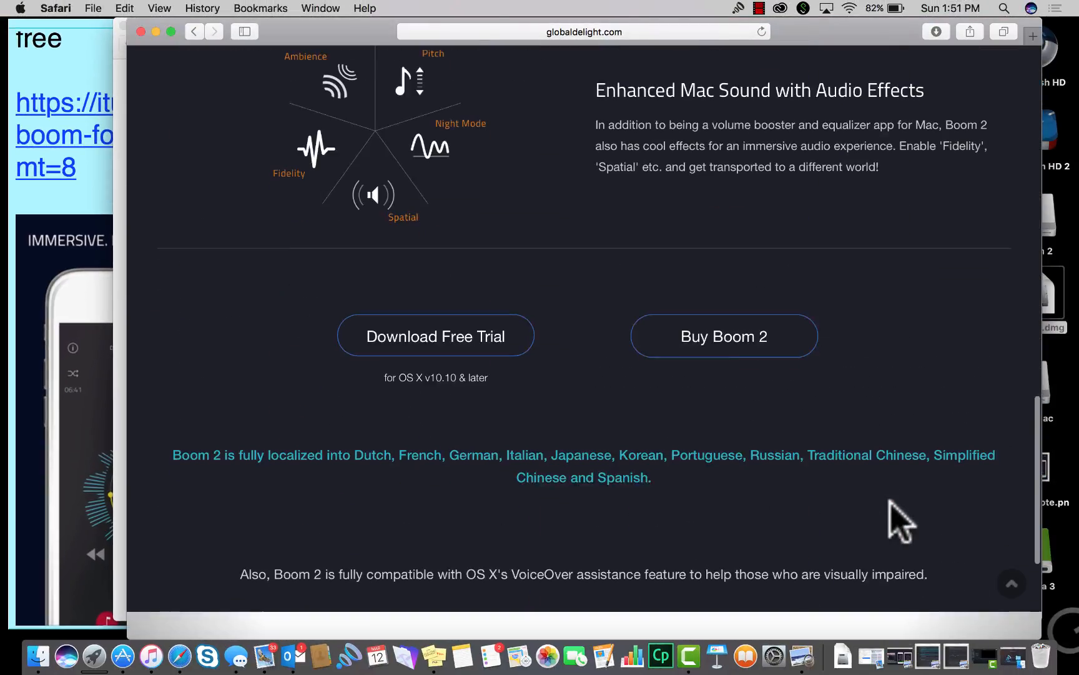